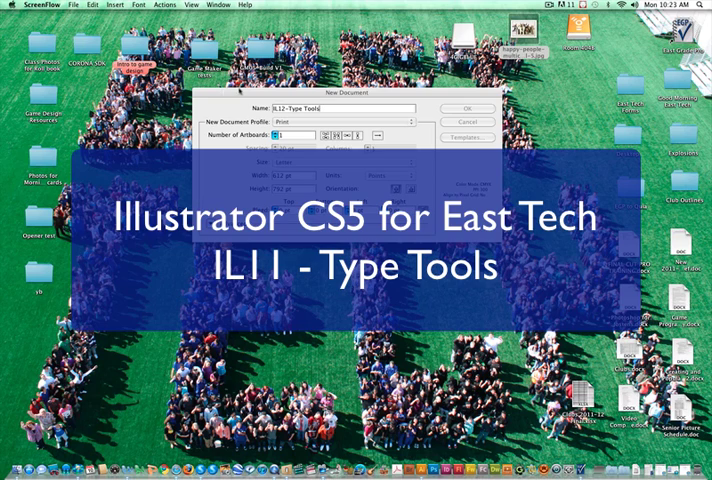
Confirm the new print document IL12-Type Tools and switch to a drawing tool
left_click(463, 105)
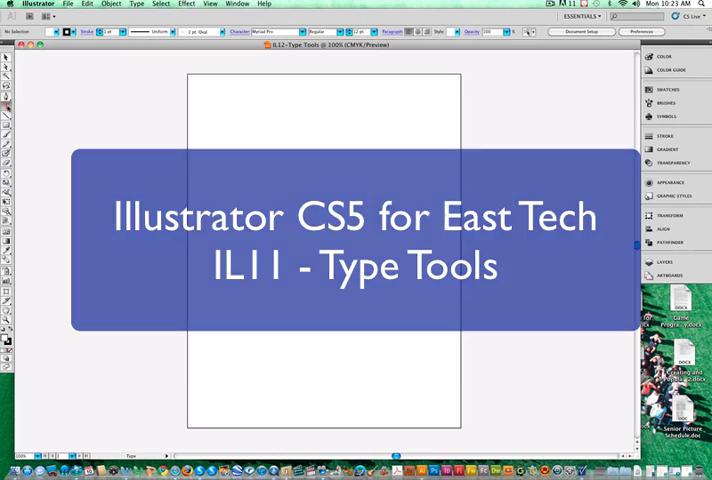
left_click(18, 131)
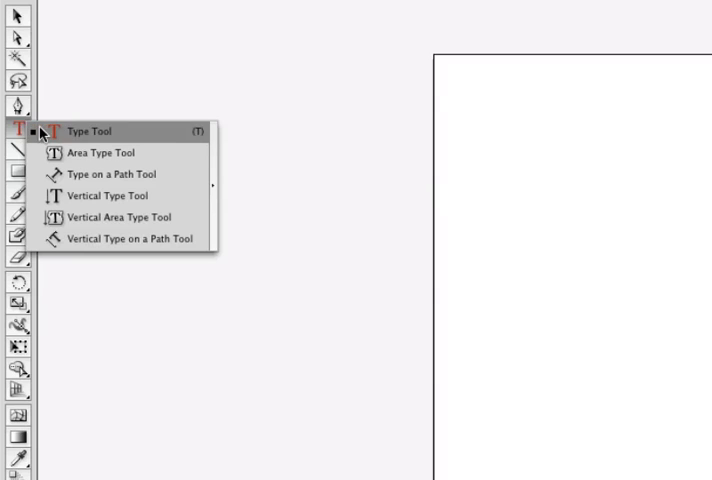
mouse_move(90, 137)
type("The Quick brown fox jumps over the lazy dog")
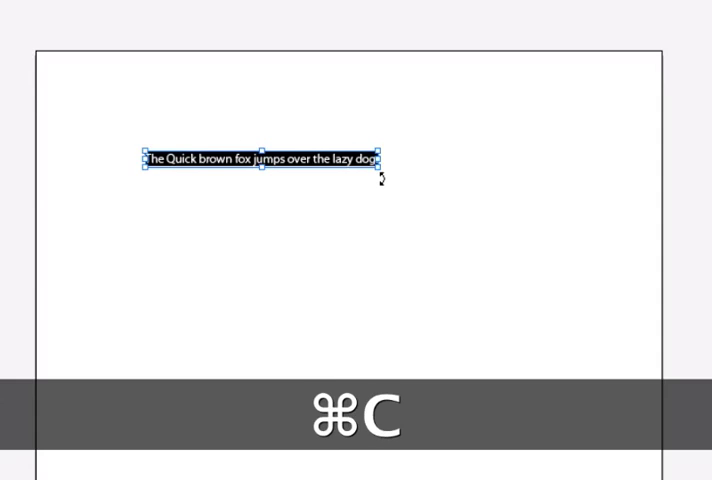
key("cmd+c")
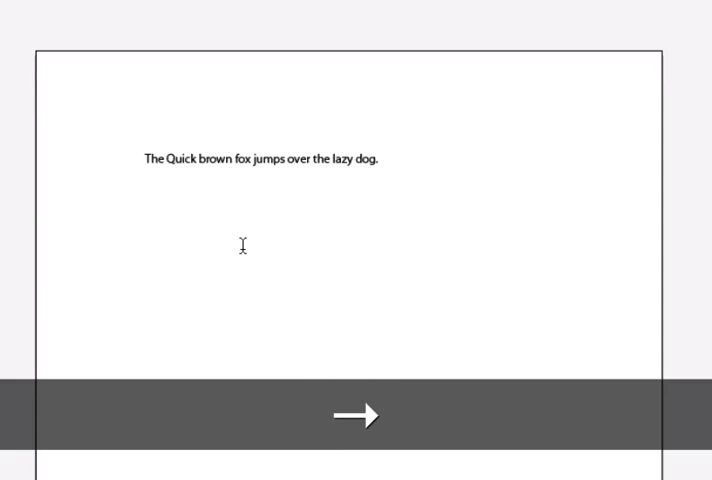
key("cmd+v")
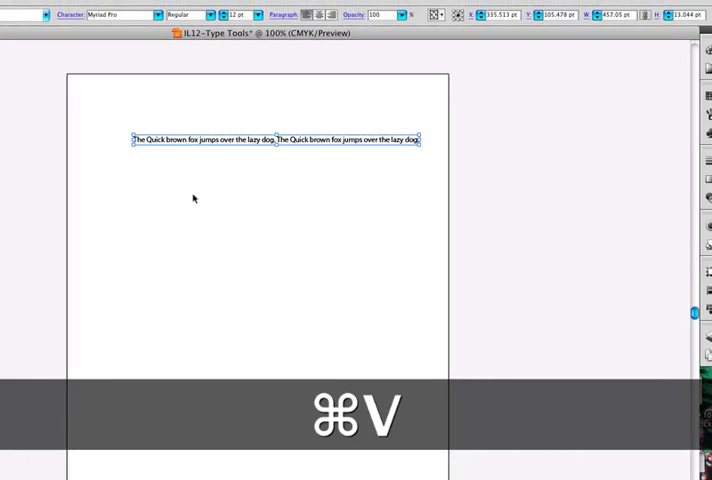
key("cmd+v")
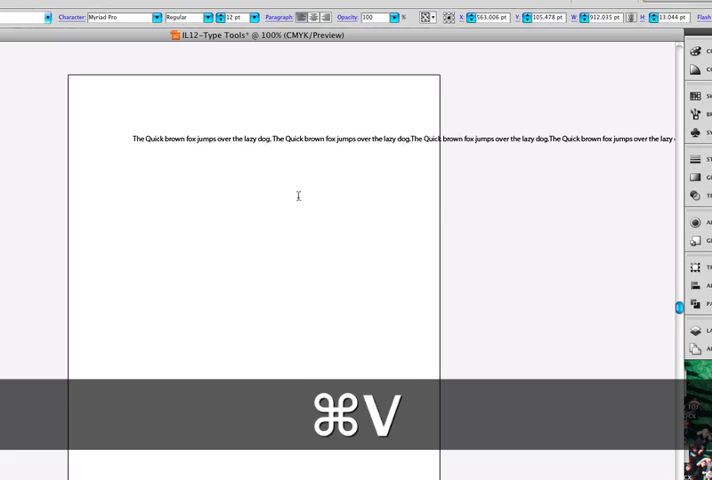
key("cmd+v")
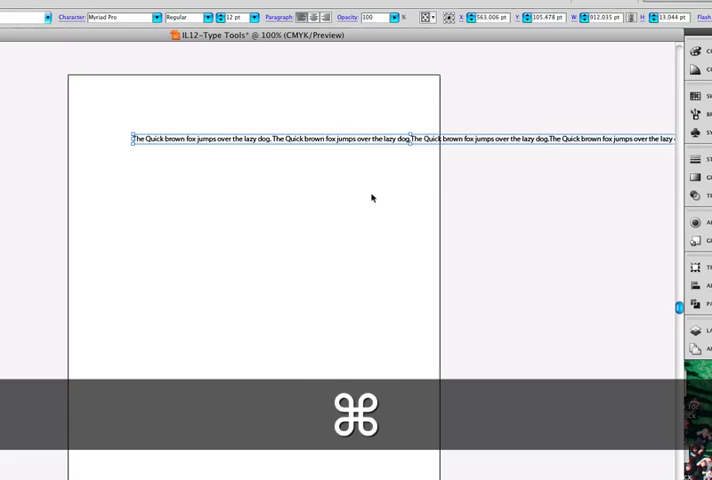
key("cmd+z")
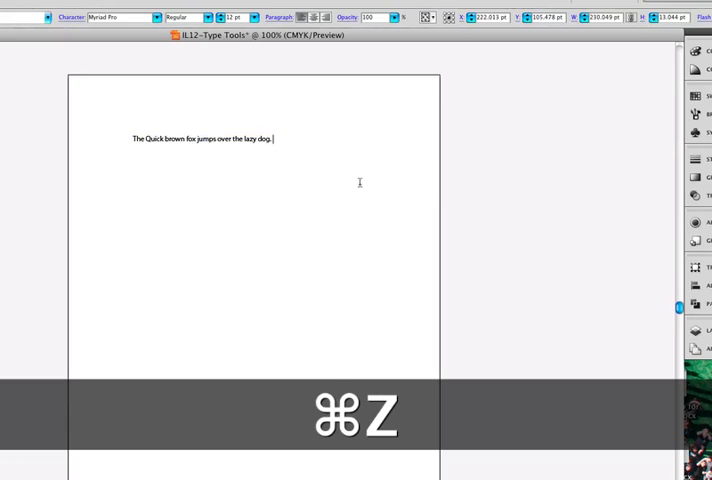
key("cmd+z")
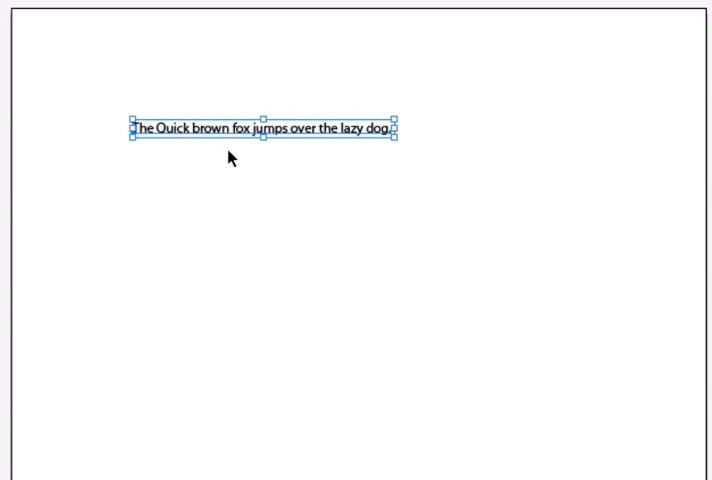
mouse_move(218, 133)
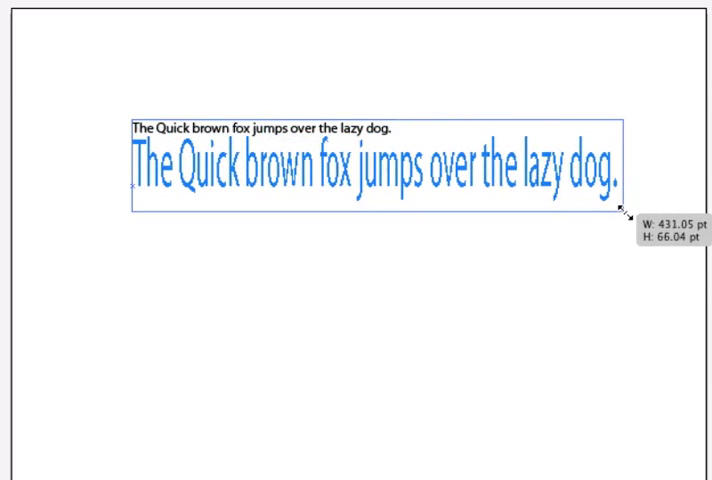
Drag the sentence's corner handle outward to enlarge it to about 98.74 pt headline size
left_click_drag(628, 207, 385, 197)
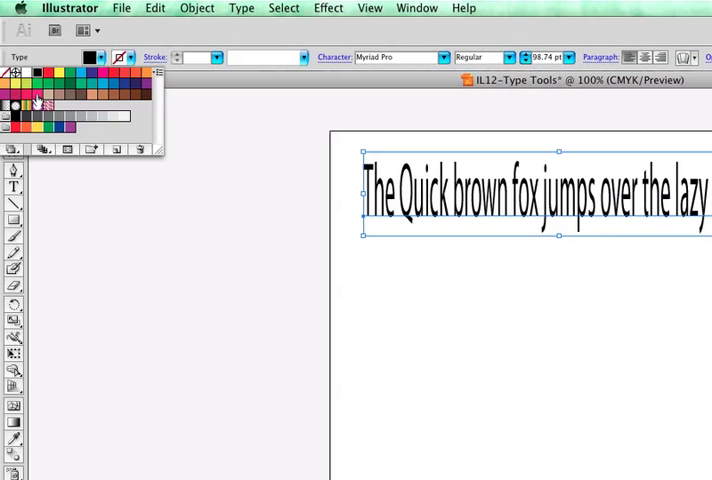
Give the headline a yellow fill and a 1 pt black stroke outline
left_click(93, 73)
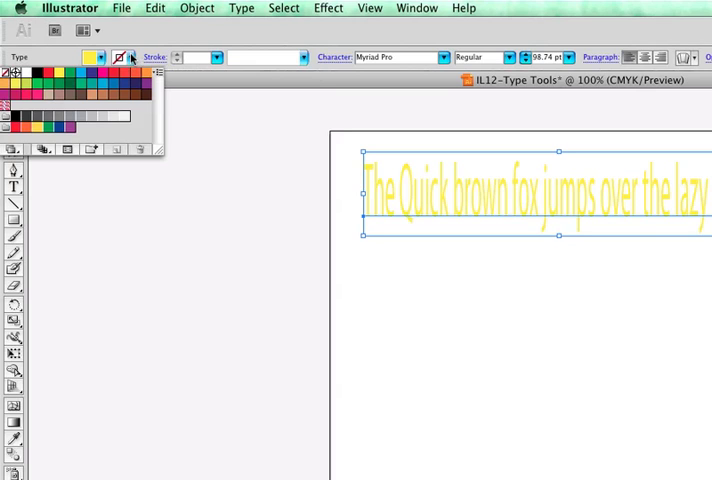
left_click(400, 57)
type("Tahoma")
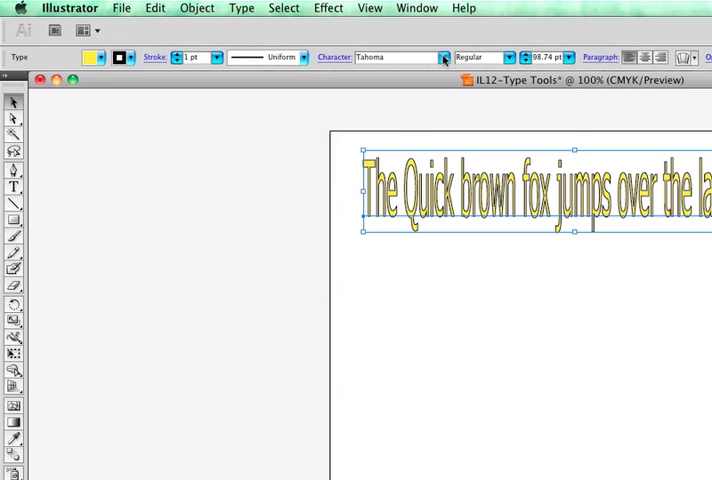
Switch the headline font to Impact from the Character font list, then browse the Type menu
left_click(444, 57)
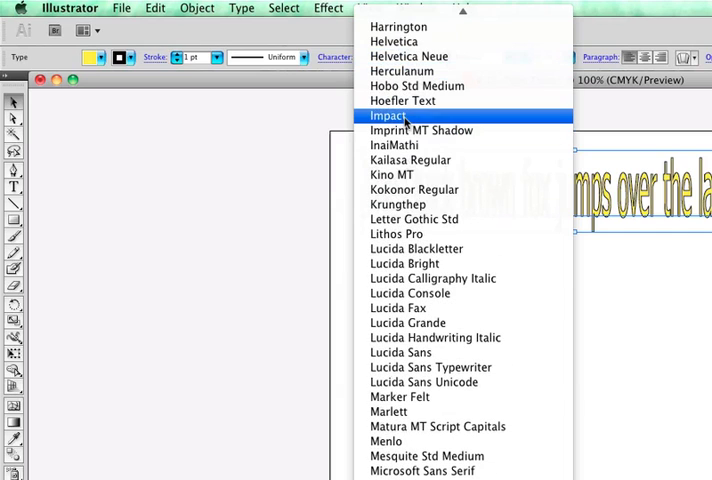
left_click(388, 115)
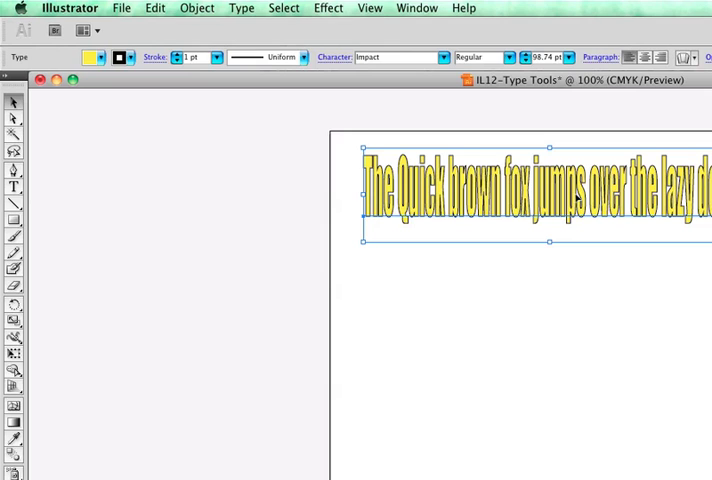
left_click(241, 8)
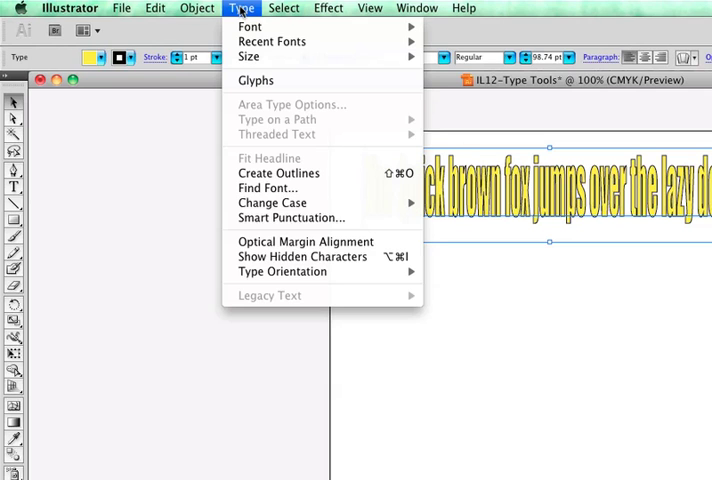
left_click(249, 26)
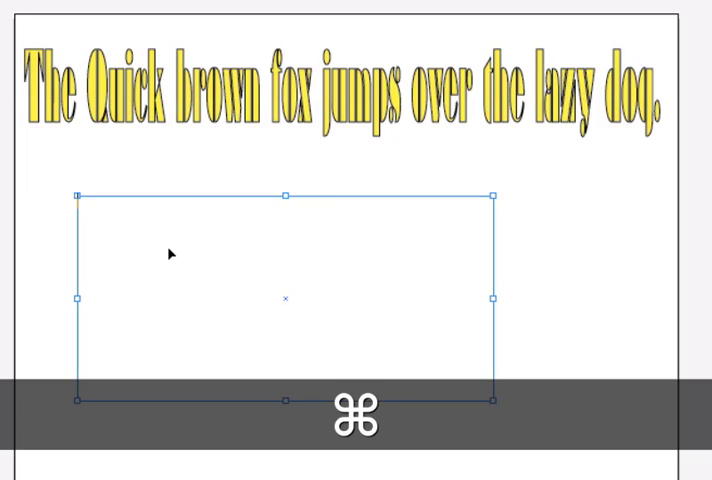
Paste repeated copies of the fox-and-dog sentence into the new paragraph box
key("cmd+v")
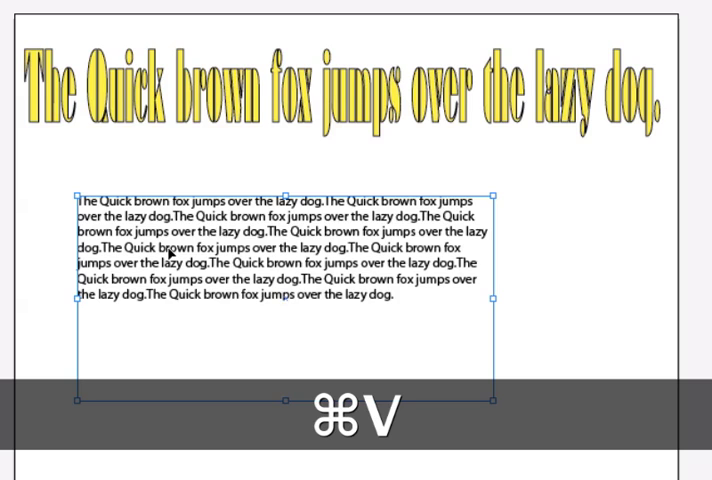
key("cmd+v")
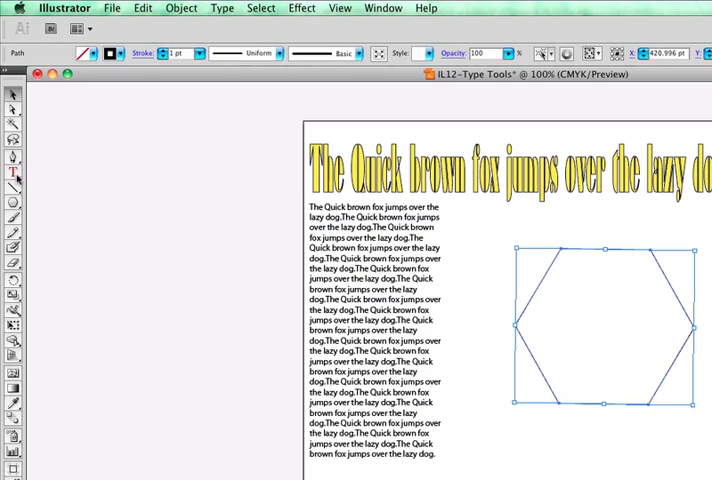
Switch to the Area Type Tool and start text inside the hexagon
left_click(14, 173)
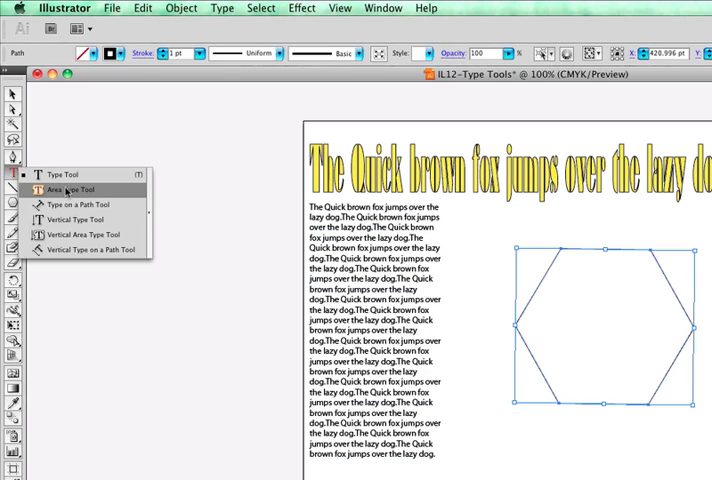
left_click(60, 190)
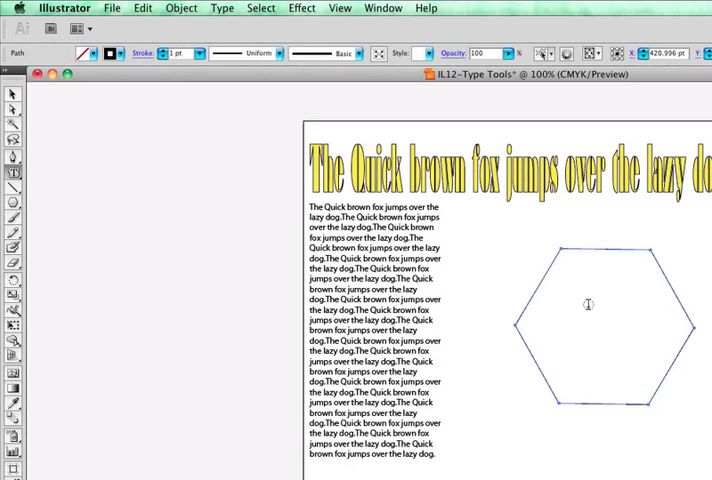
left_click(588, 304)
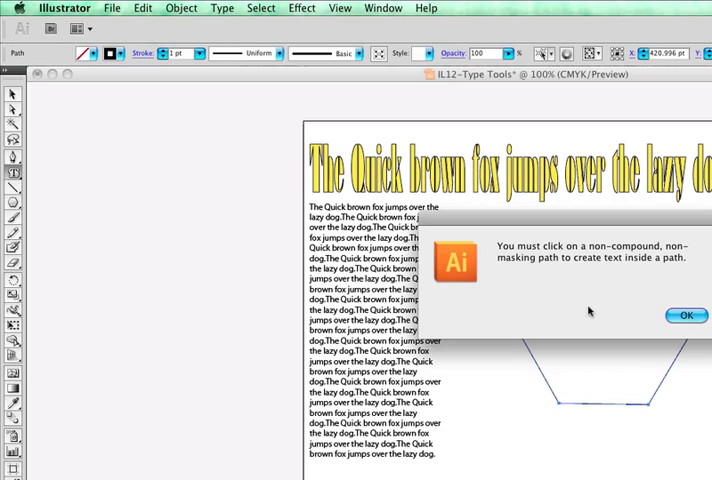
mouse_move(645, 265)
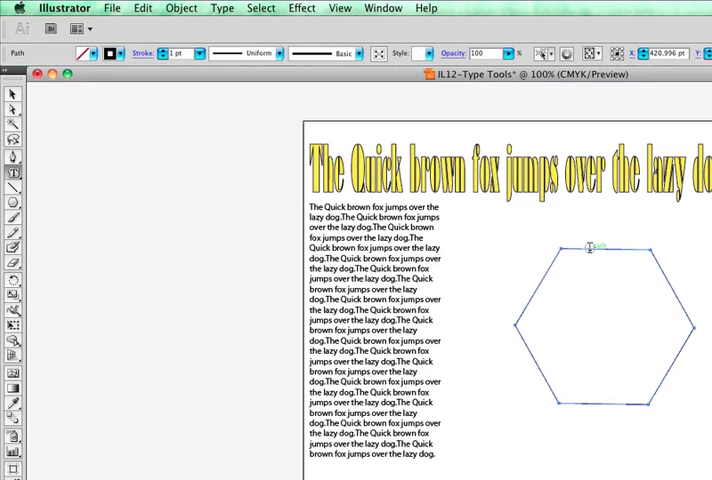
Paste the sentence repeatedly to fill the hexagon and select all its text
key("cmd+v")
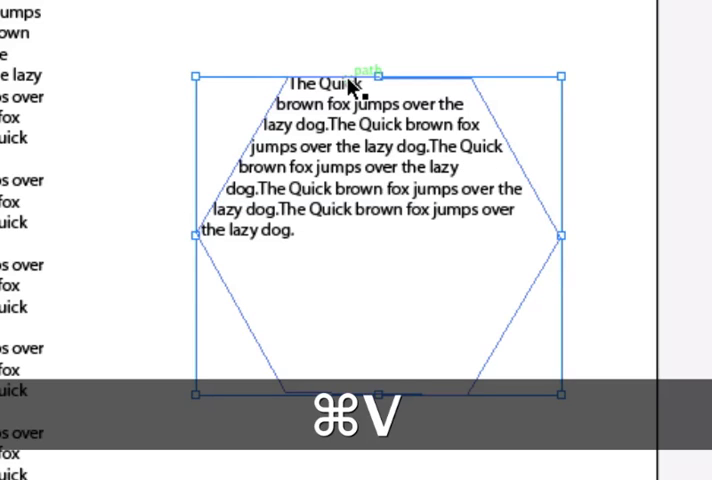
key("cmd+v")
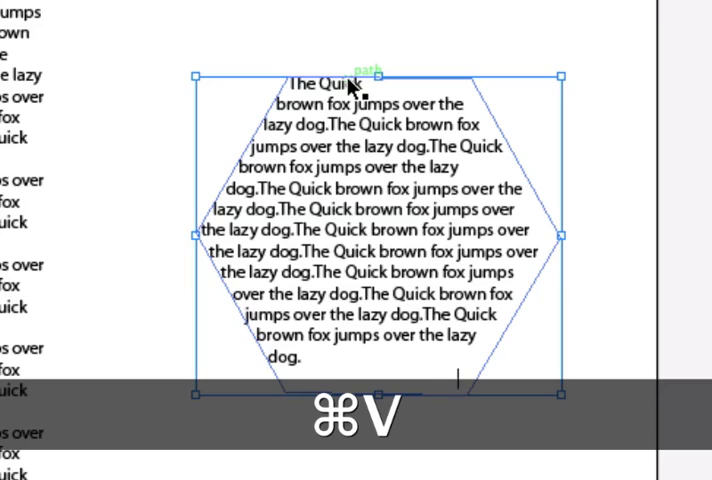
key("cmd+v")
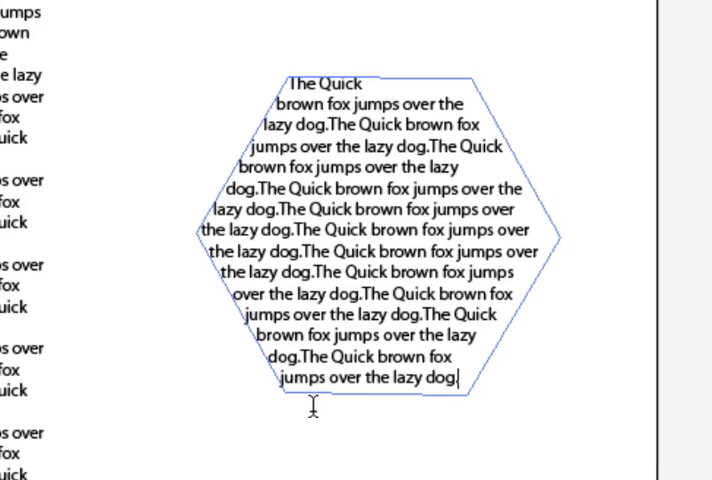
mouse_move(384, 241)
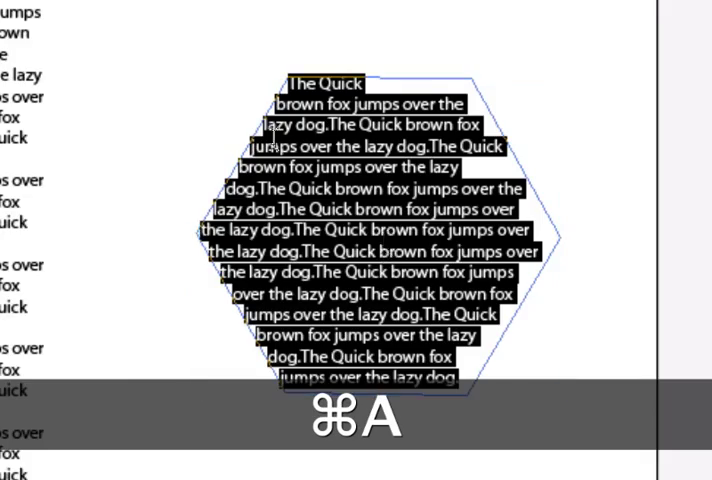
key("cmd+a")
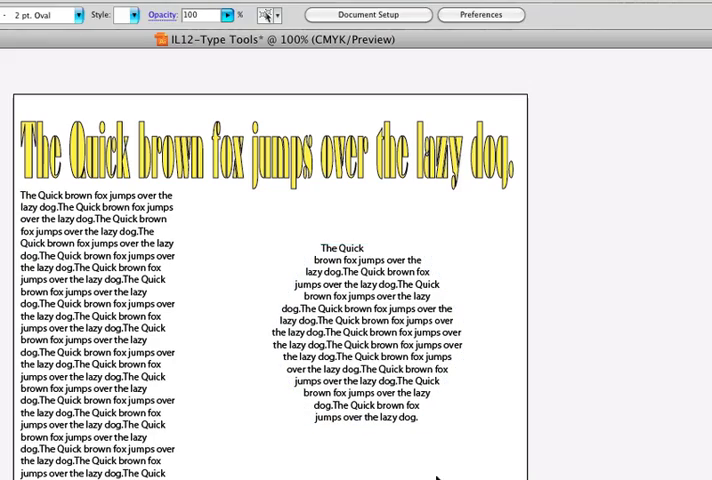
left_click(370, 335)
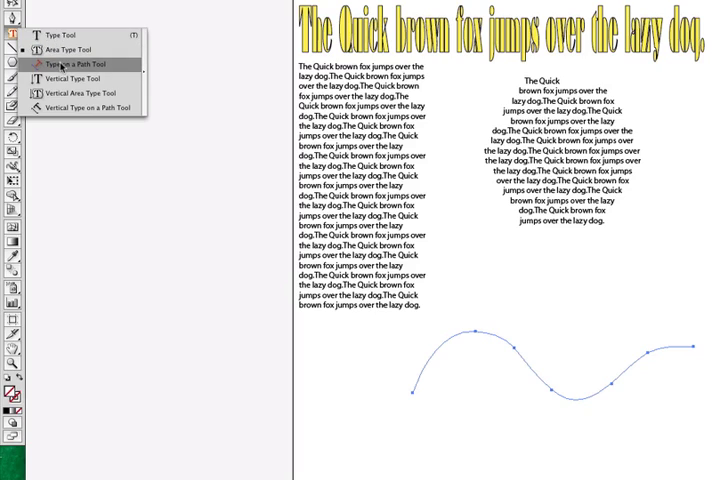
With Type on a Path, paste the sentence so it runs along the wavy curve
left_click(71, 64)
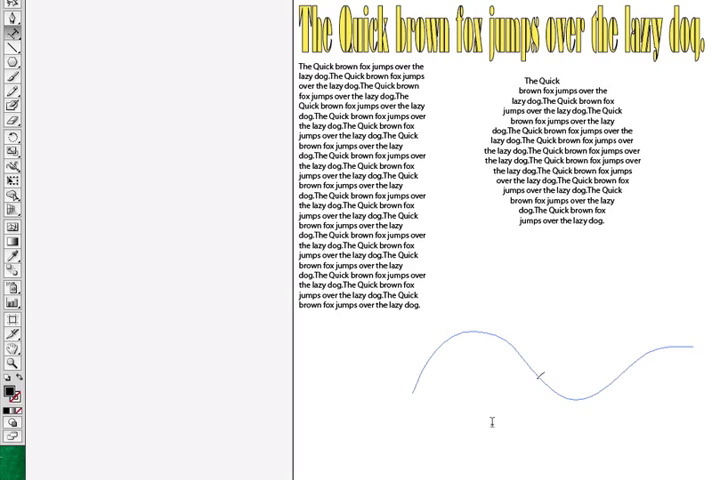
key("cmd+v")
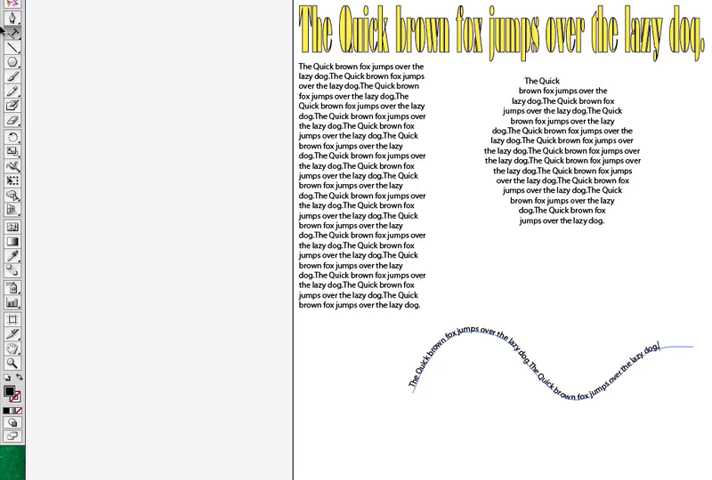
Draw a spiral with the Spiral Tool and paste the sentence winding along it
left_click(11, 48)
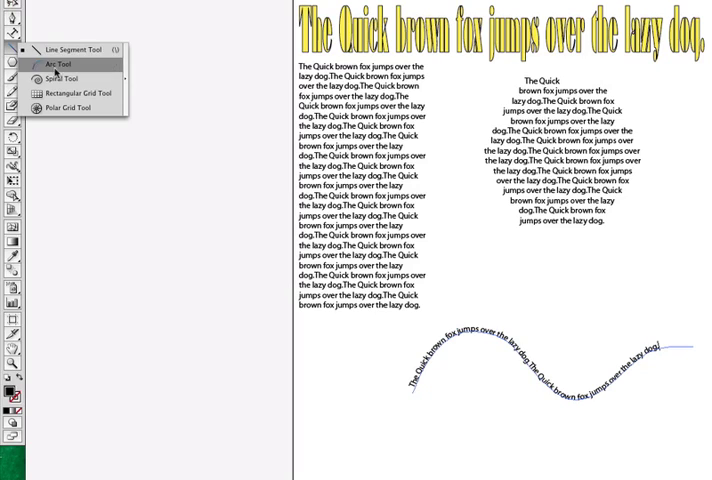
left_click(61, 78)
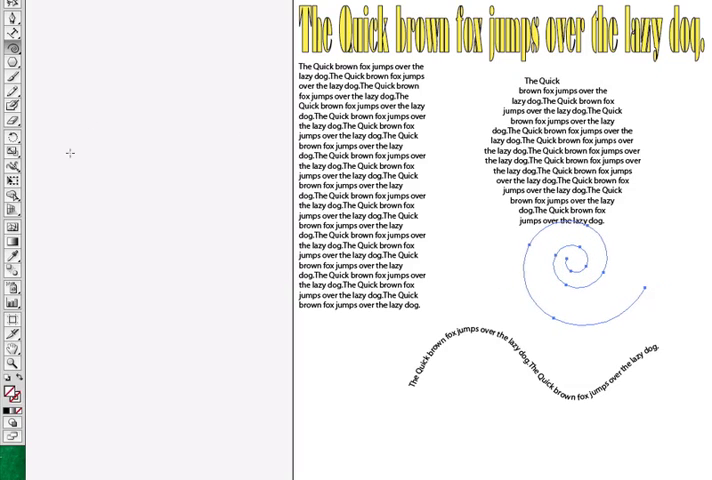
key("cmd+v")
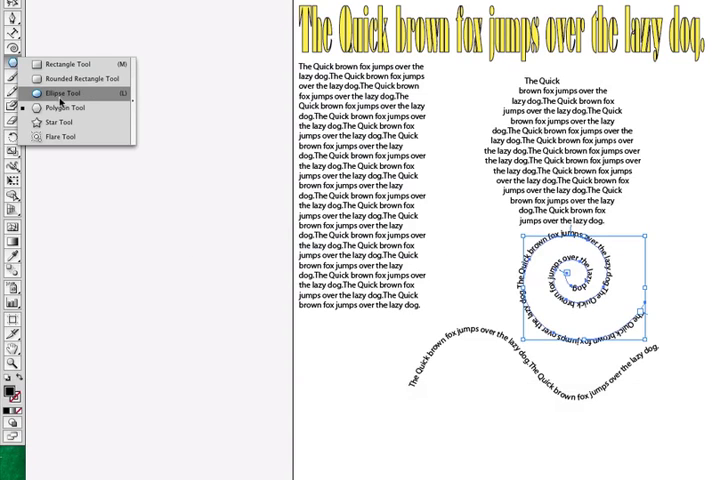
Draw a circle with the Ellipse Tool and paste the sentence around its outline
left_click(62, 93)
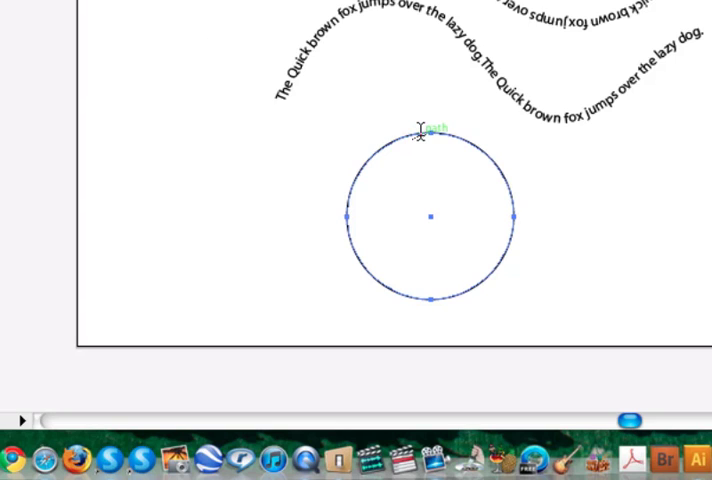
key("cmd+v")
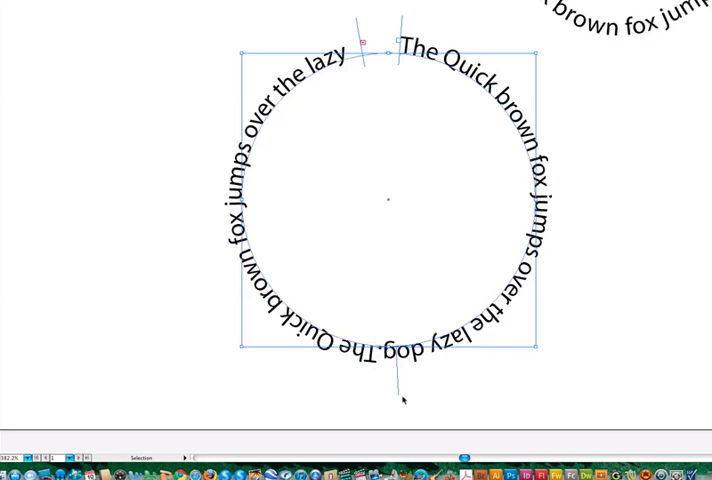
mouse_move(402, 398)
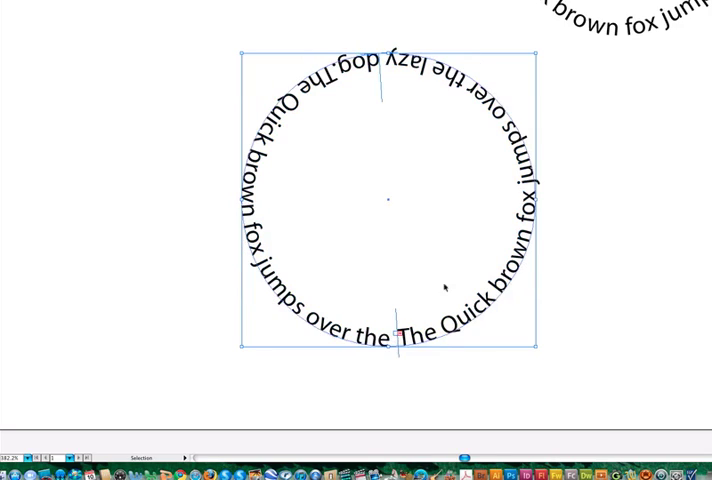
mouse_move(445, 290)
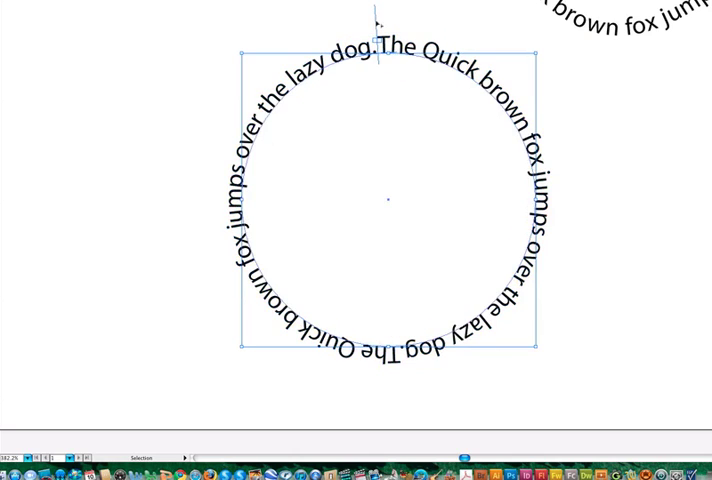
mouse_move(150, 52)
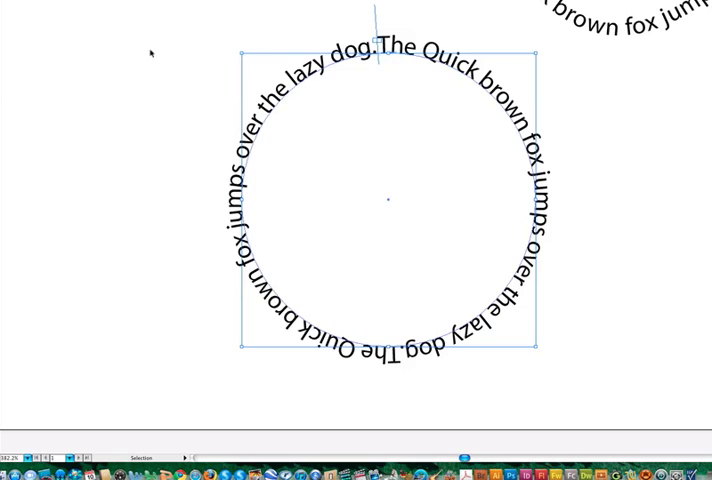
Fit the artboard in the window after repositioning the circle text to start at the top
key("cmd+0")
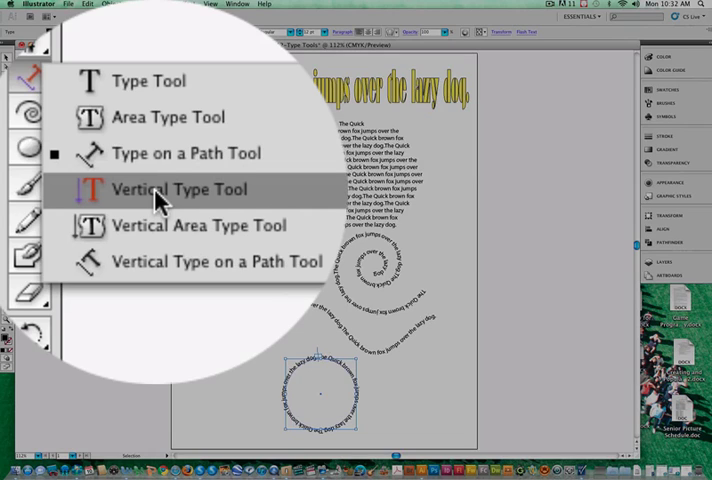
Add vertical type reading 'THIS IS ONLY A TEST' down the artboard's right side
left_click(179, 189)
type("THIS IS")
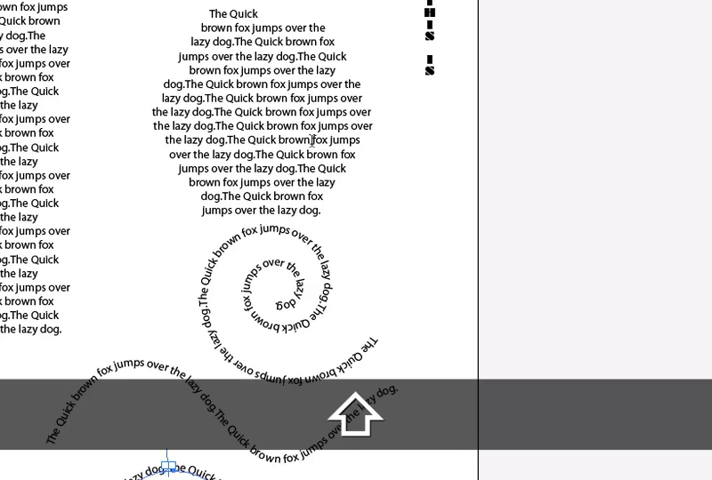
key("space")
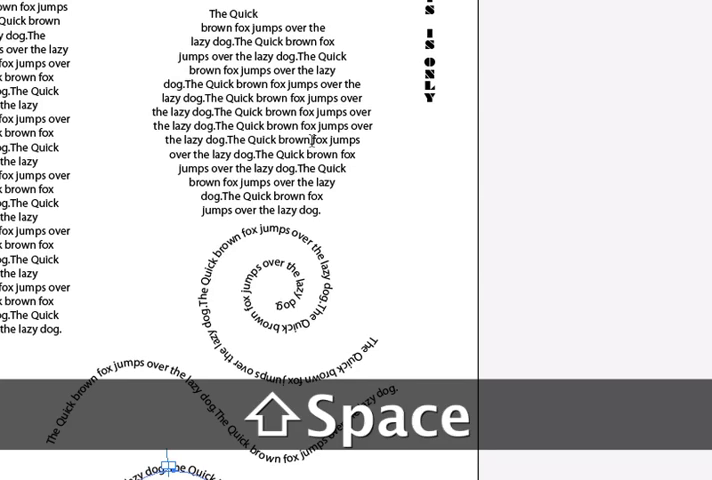
key("space")
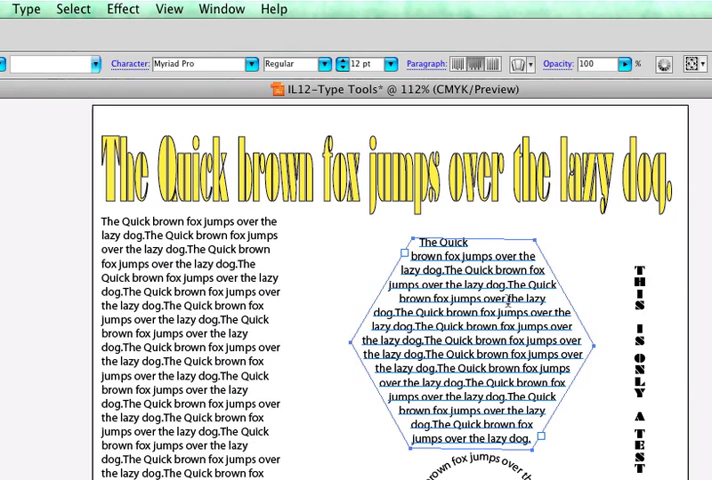
Select all hexagon text and set the paragraph to Justify all lines
key("cmd+a")
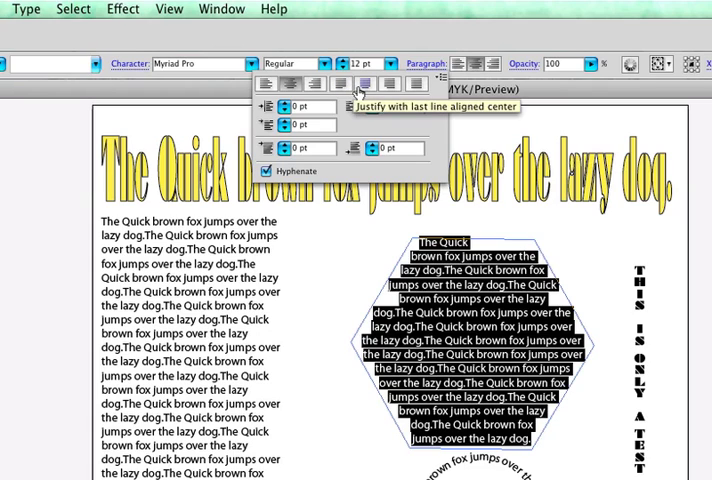
mouse_move(415, 84)
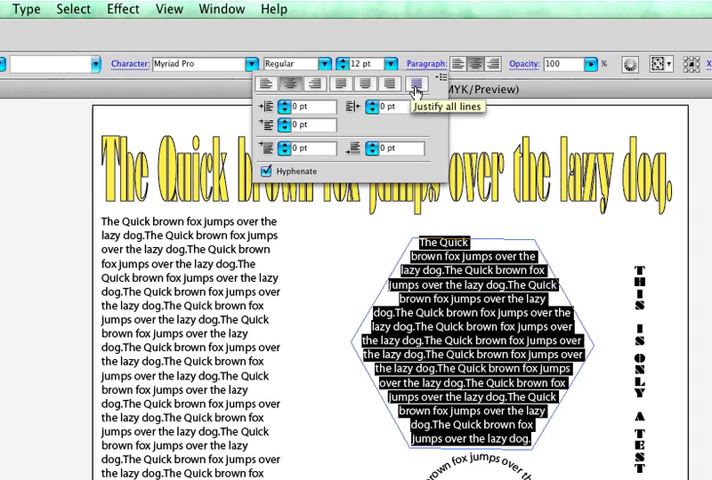
left_click(416, 84)
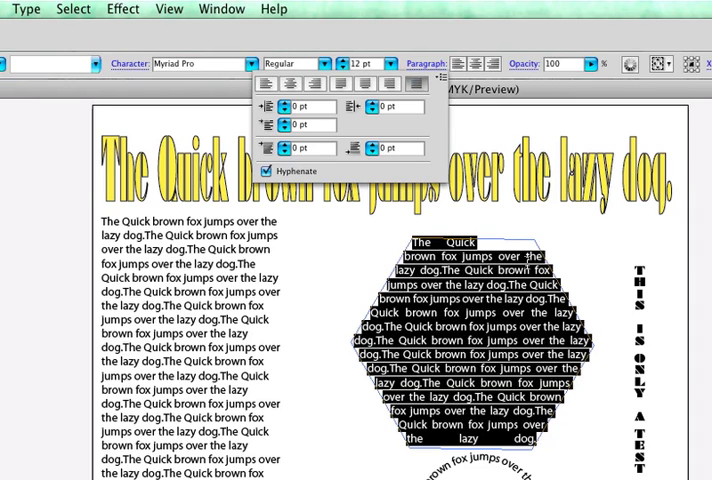